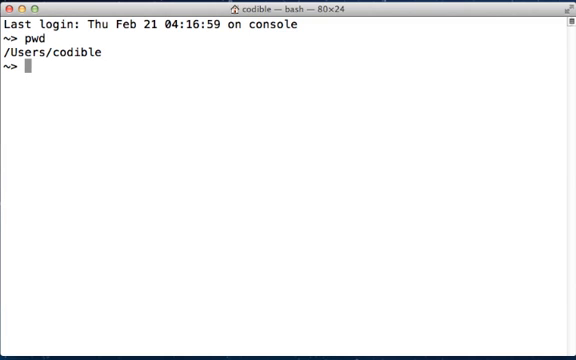
# Make a sqlite folder with mkdir, list it with ls, then cd into it and confirm with pwd.
pyautogui.write('mk')
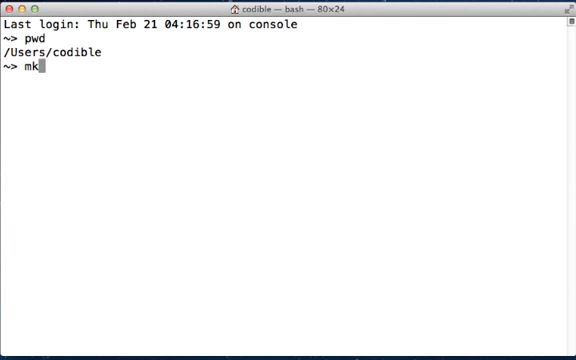
pyautogui.write('dir')
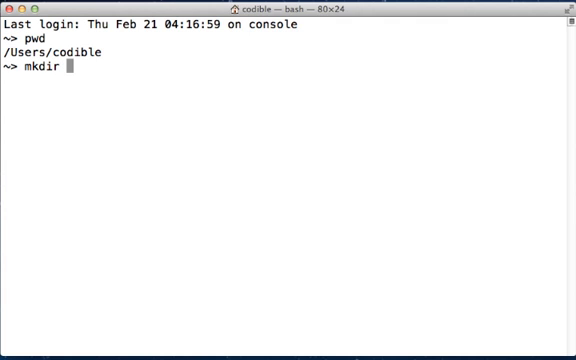
pyautogui.write('sqlite')
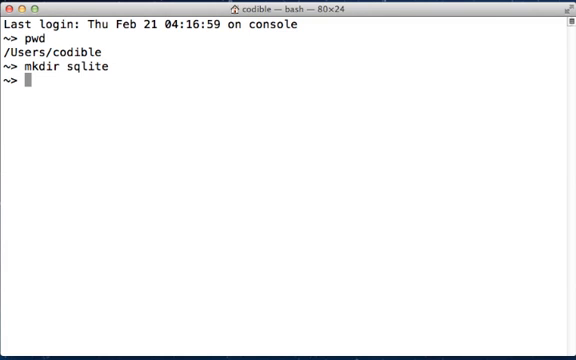
pyautogui.write('ls')
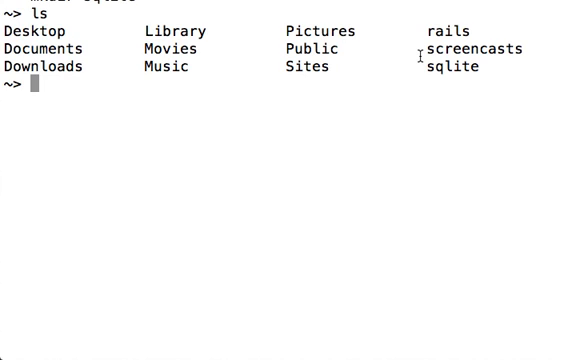
pyautogui.moveTo(426, 67)
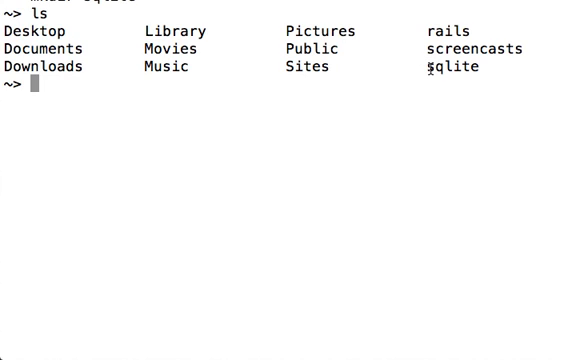
pyautogui.doubleClick(447, 68)
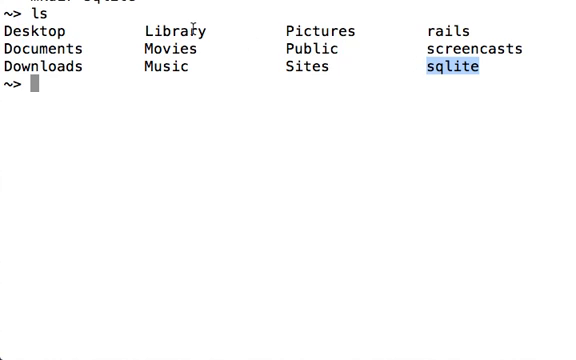
pyautogui.moveTo(218, 98)
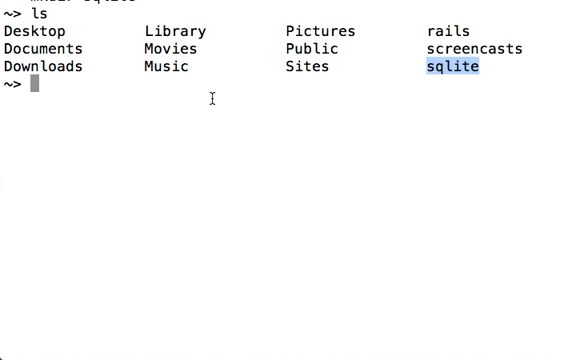
pyautogui.write('cd sqlite')
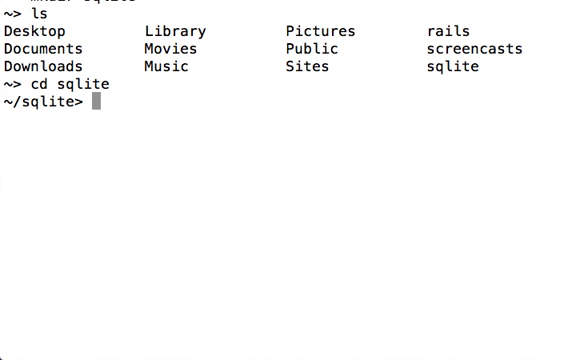
pyautogui.write('pwd')
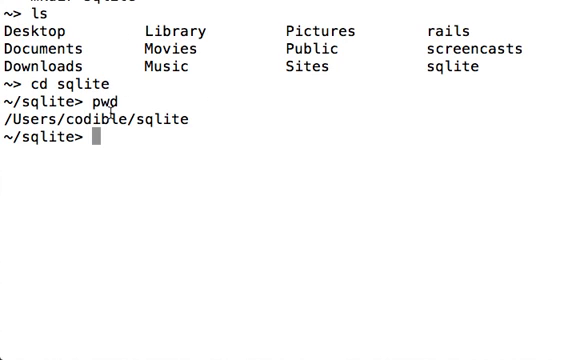
pyautogui.moveTo(402, 86)
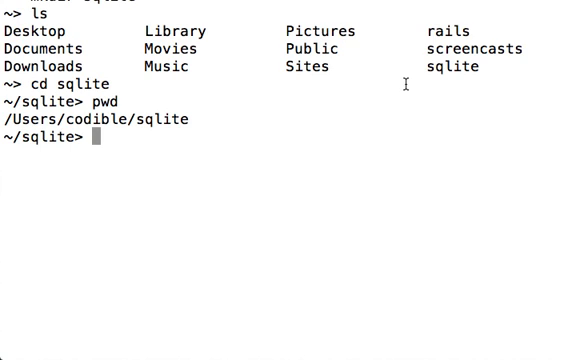
# Launch the SQLite shell on test.db with sqlite3 test.db.
pyautogui.write('s')
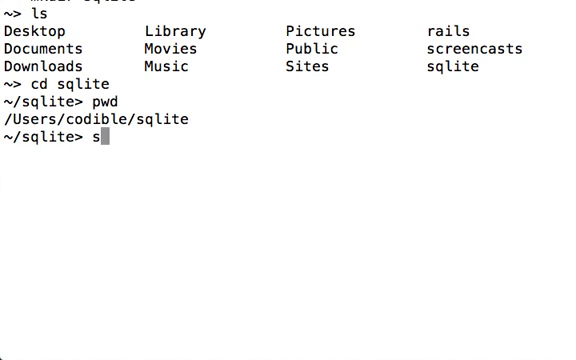
pyautogui.write('qlite3')
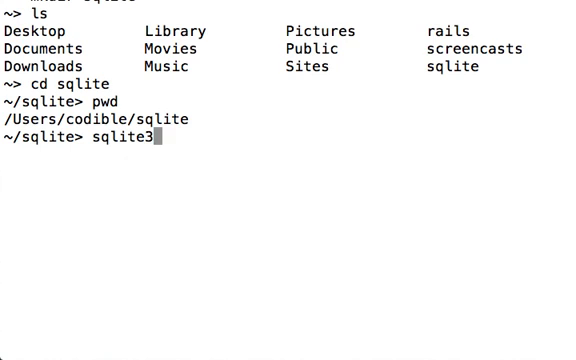
pyautogui.write('test.db')
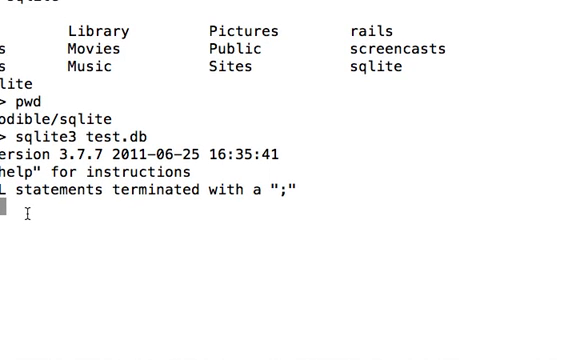
# Create table first (a int, b string) and show its definition with .schema.
pyautogui.write('create t')
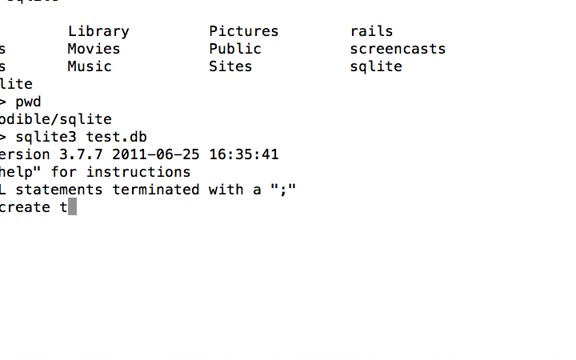
pyautogui.write('able')
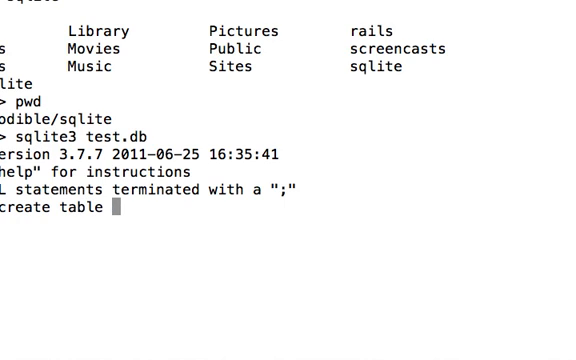
pyautogui.write('first')
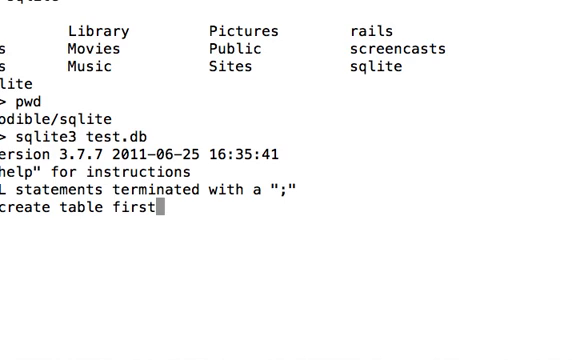
pyautogui.write('(a int, b string')
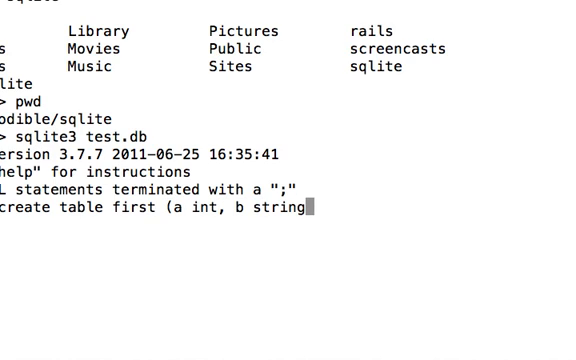
pyautogui.write(');')
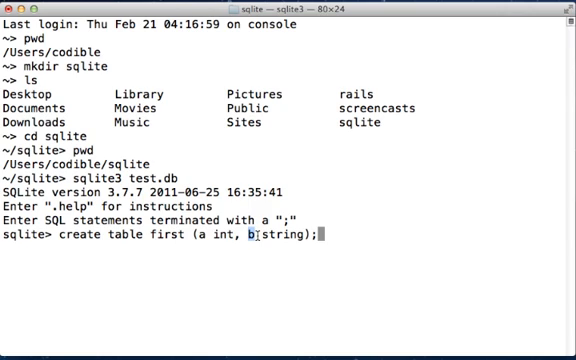
pyautogui.doubleClick(281, 237)
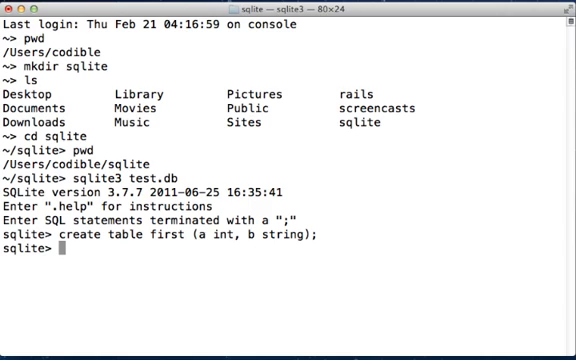
pyautogui.write('.s')
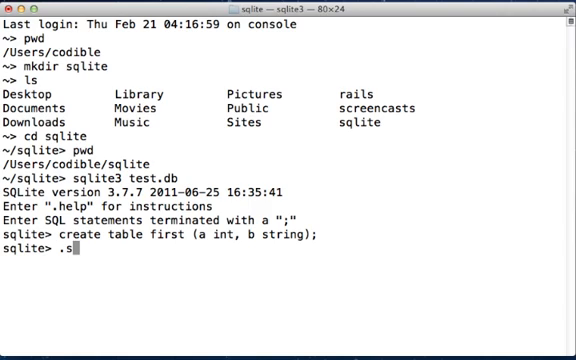
pyautogui.write('chema')
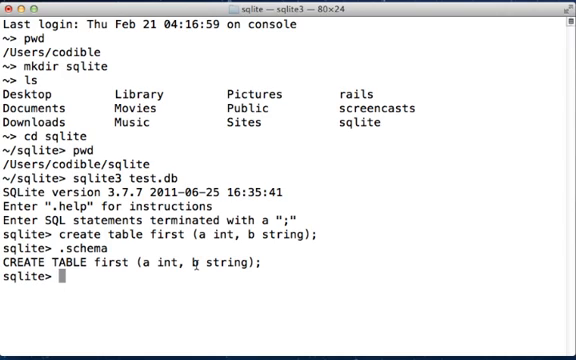
pyautogui.write('insert into first')
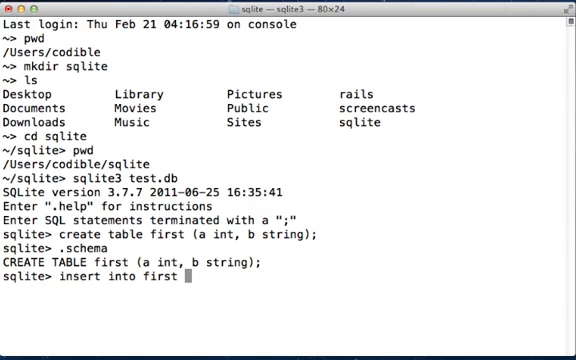
# Insert the row (1, "hello") into table first, completing the statement with ;.
pyautogui.write('(')
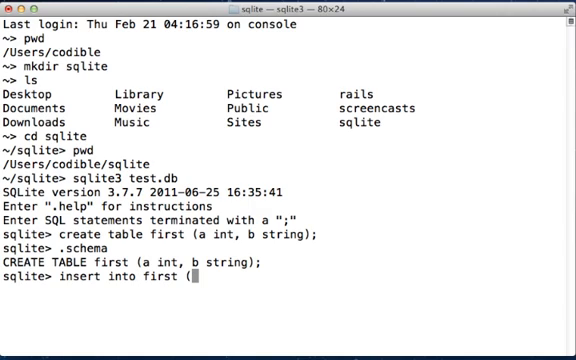
pyautogui.write('a, b) v')
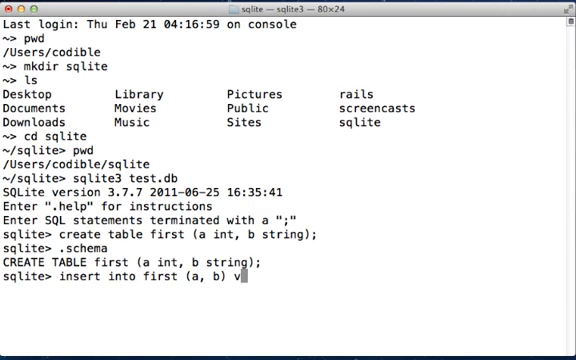
pyautogui.write('alues (1, "')
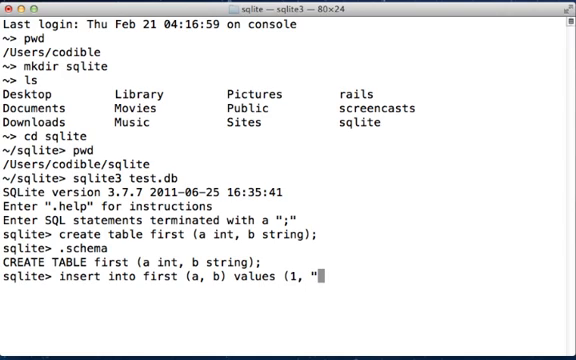
pyautogui.write('hello')
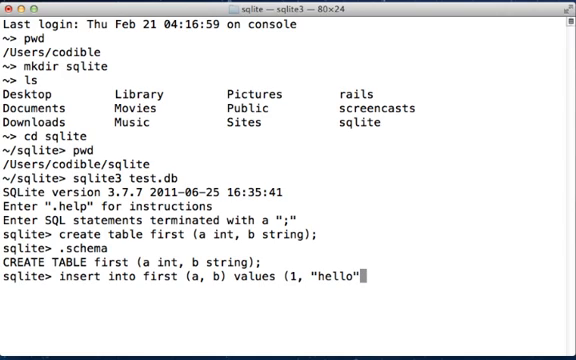
pyautogui.write(')')
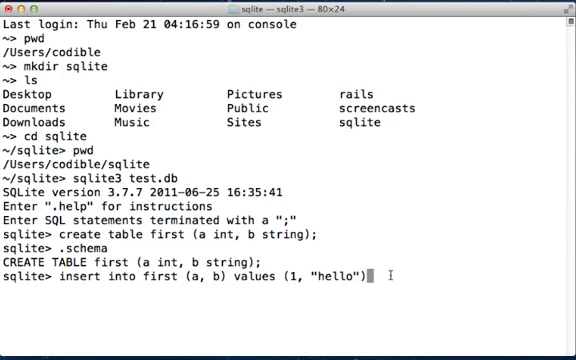
pyautogui.press('Return')
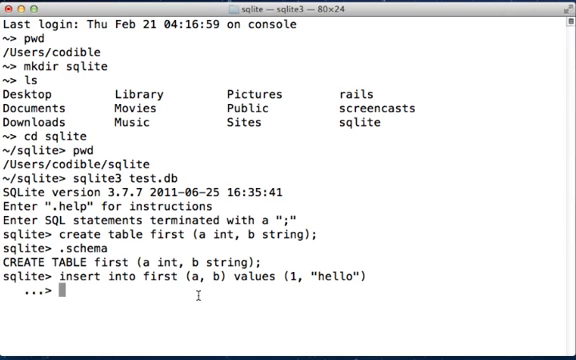
pyautogui.write(';')
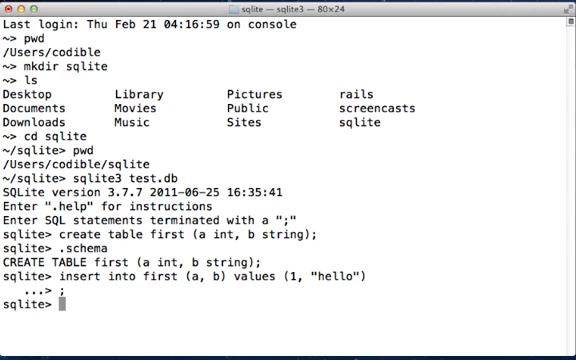
pyautogui.write('select * from')
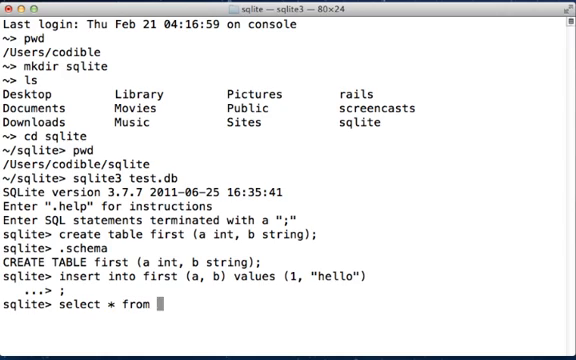
# Run select * from first; and see the row 1|hello.
pyautogui.write('first;')
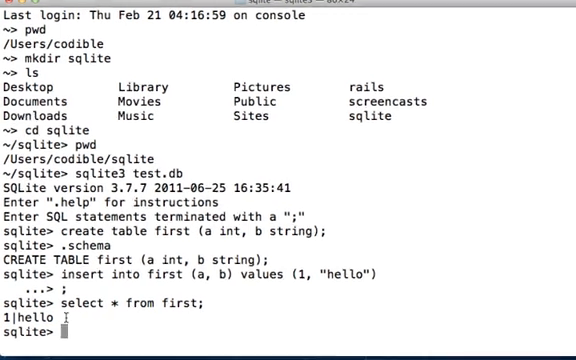
pyautogui.scroll(-3)
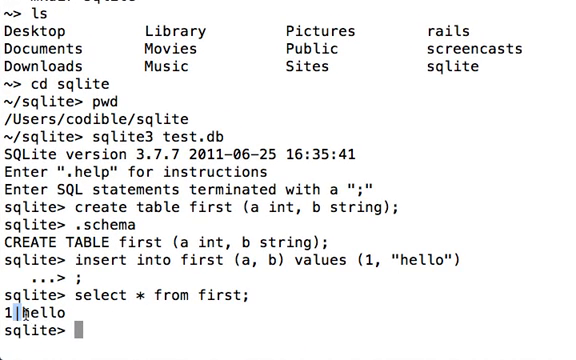
pyautogui.moveTo(124, 322)
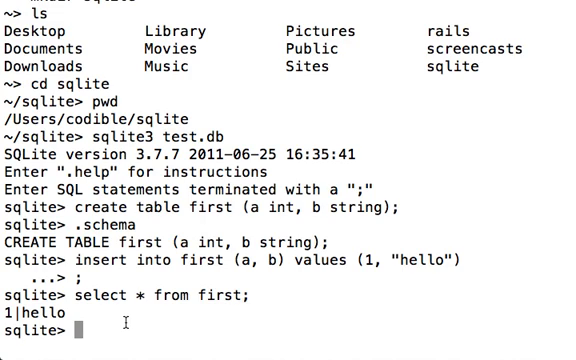
# Quit sqlite3 and list the folder to confirm test.db exists.
pyautogui.write('.quit')
pyautogui.write('ls')
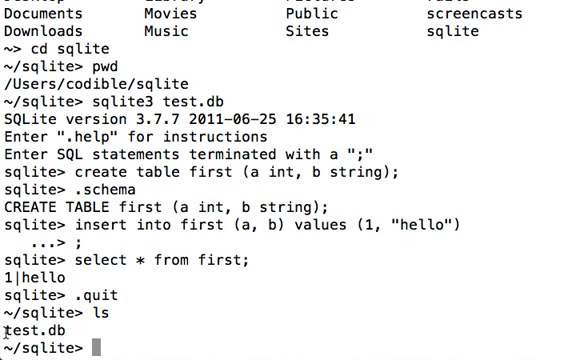
pyautogui.doubleClick(30, 304)
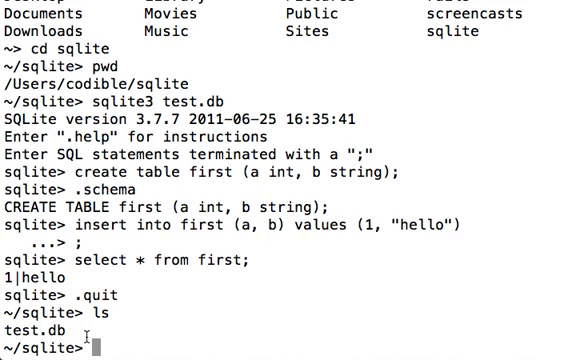
pyautogui.write('sqlite3 test.db')
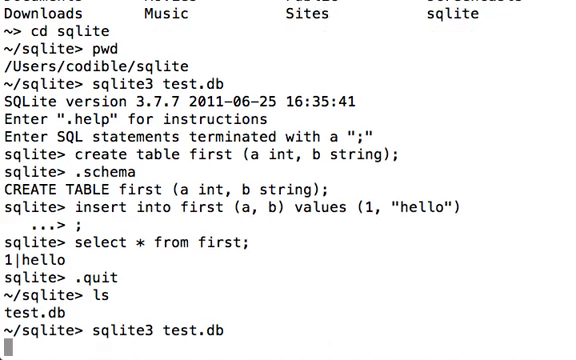
# Reopen test.db, check .schema and select * from first returning 1|hello, then type .quit.
pyautogui.press('Return')
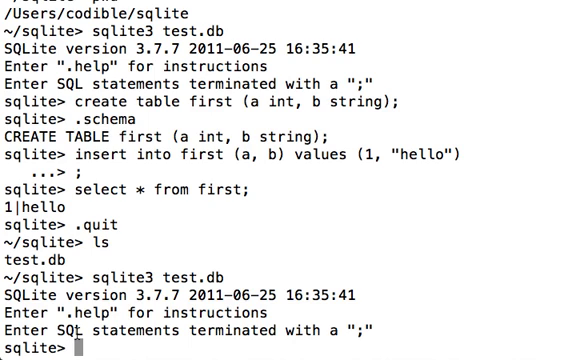
pyautogui.write('.schema')
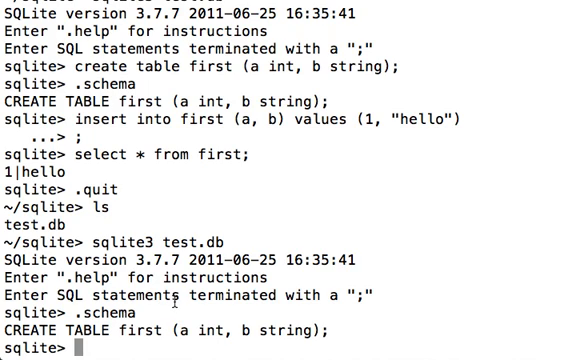
pyautogui.write('sele')
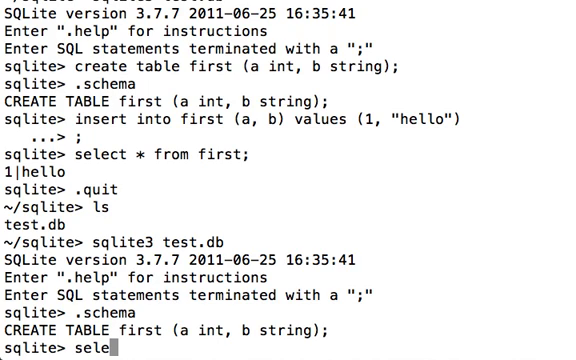
pyautogui.write('ct * from first;')
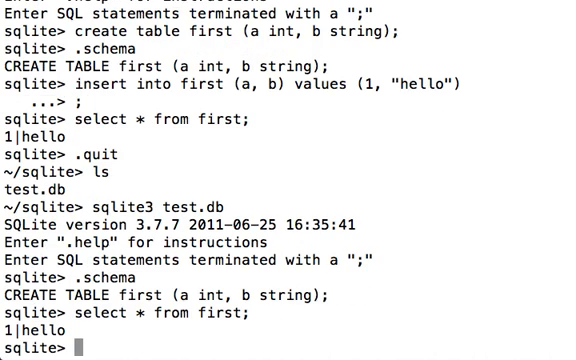
pyautogui.moveTo(17, 323)
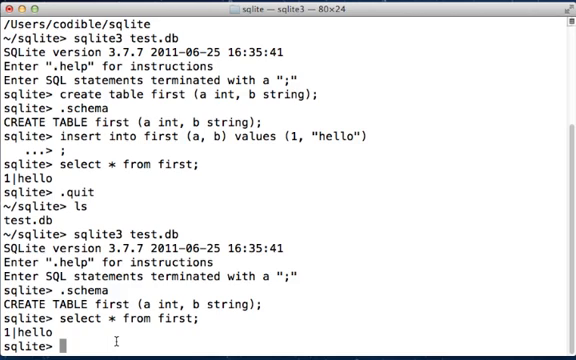
pyautogui.write('.')
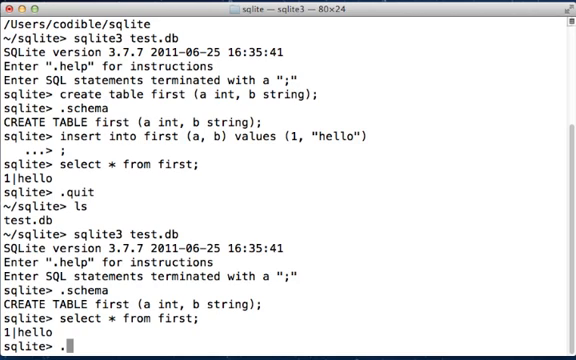
pyautogui.write('quit')
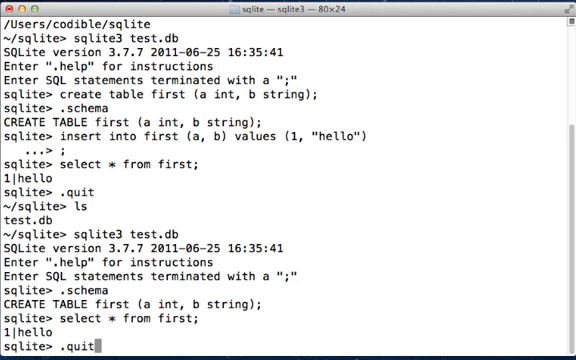